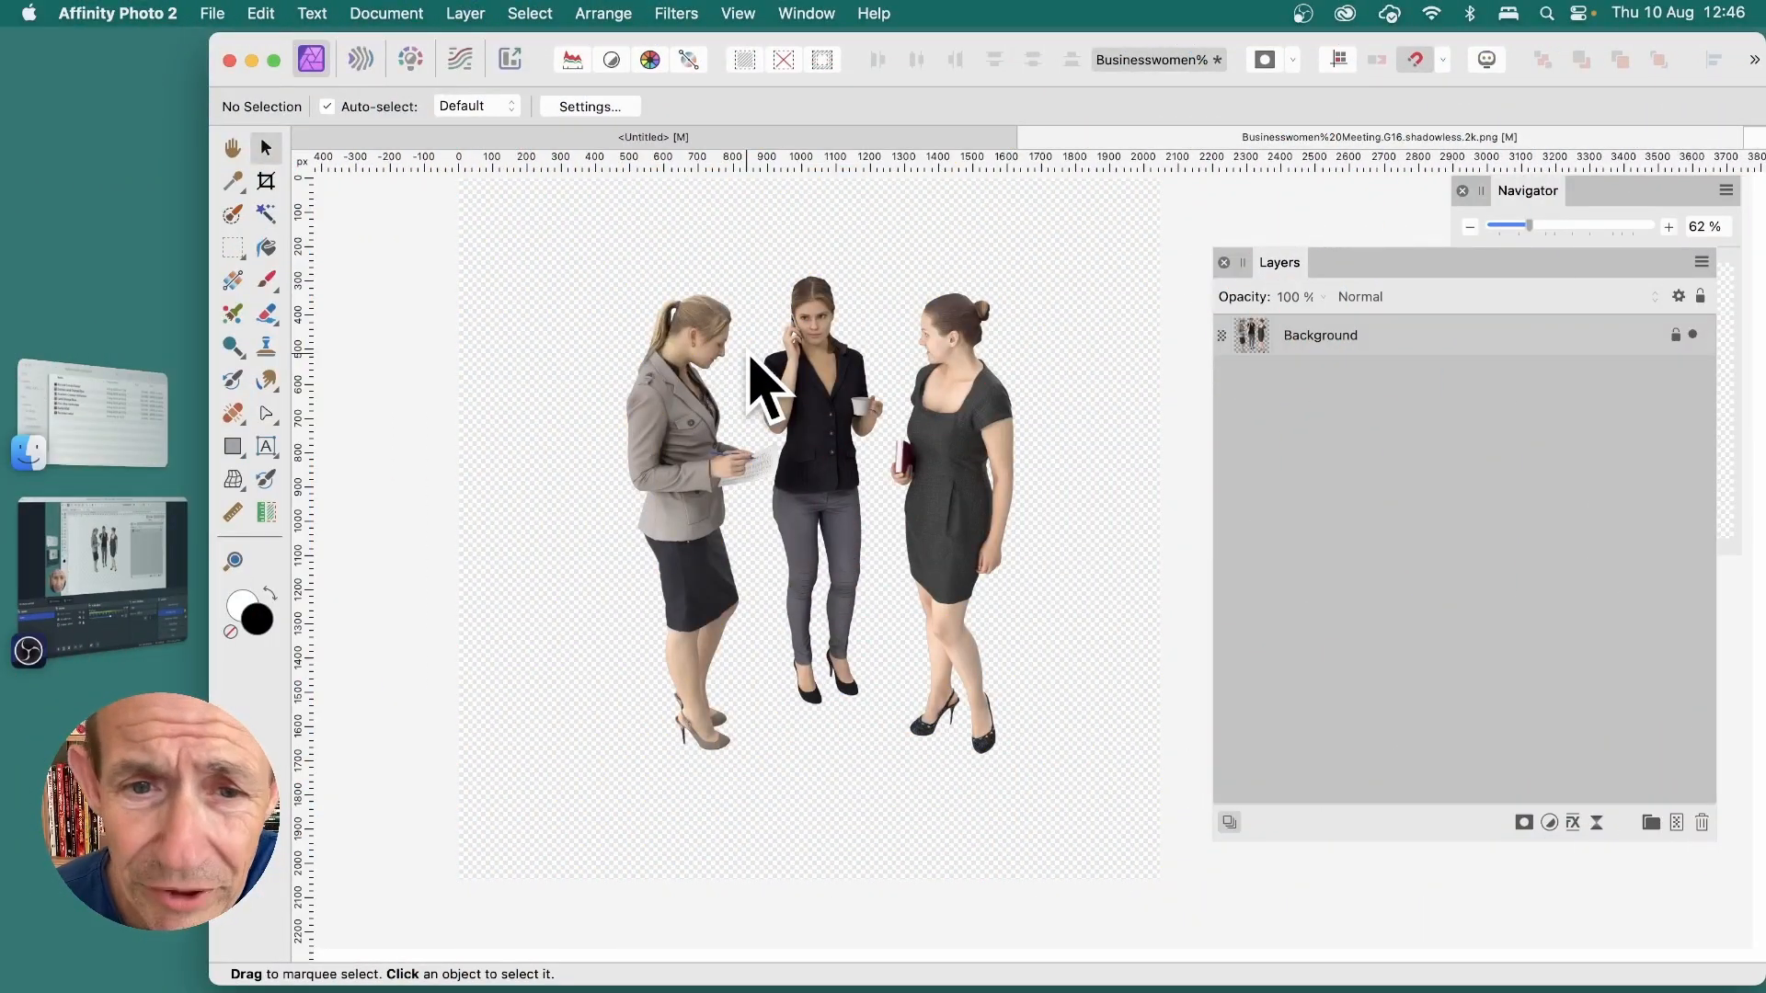
mouse_move(872, 360)
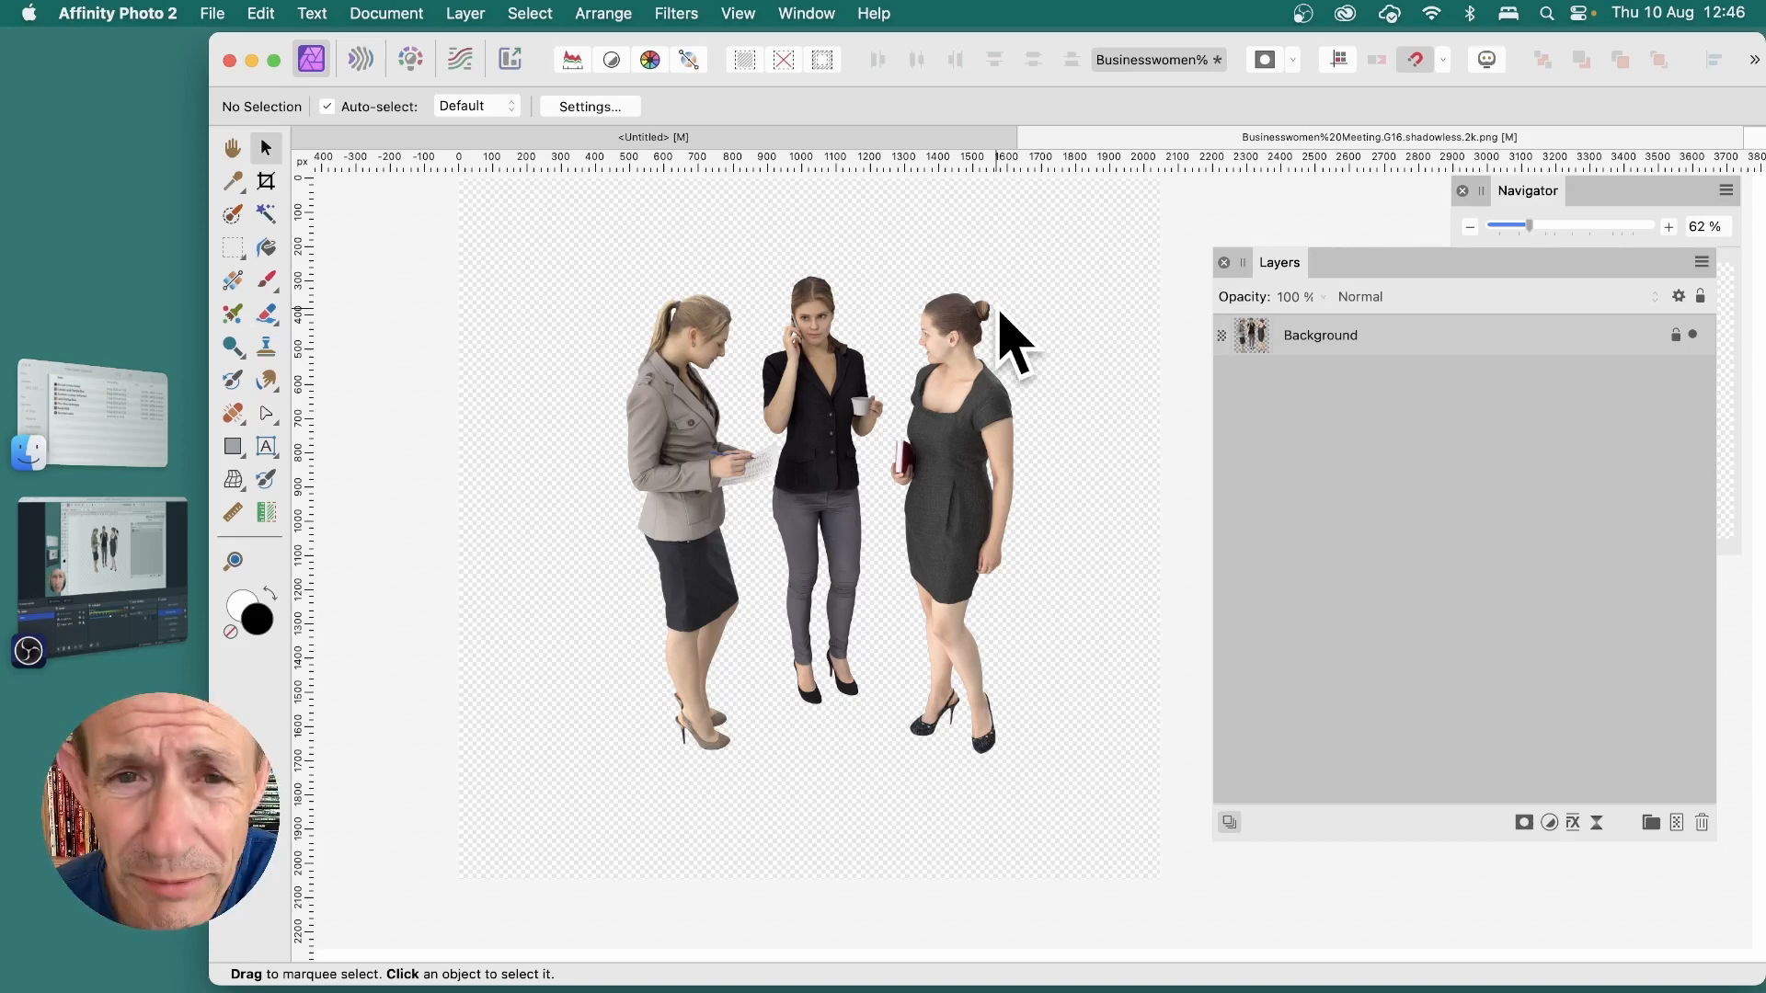
- Select the Background layer's pixels so the selection outlines the three businesswomen
left_click(1319, 334)
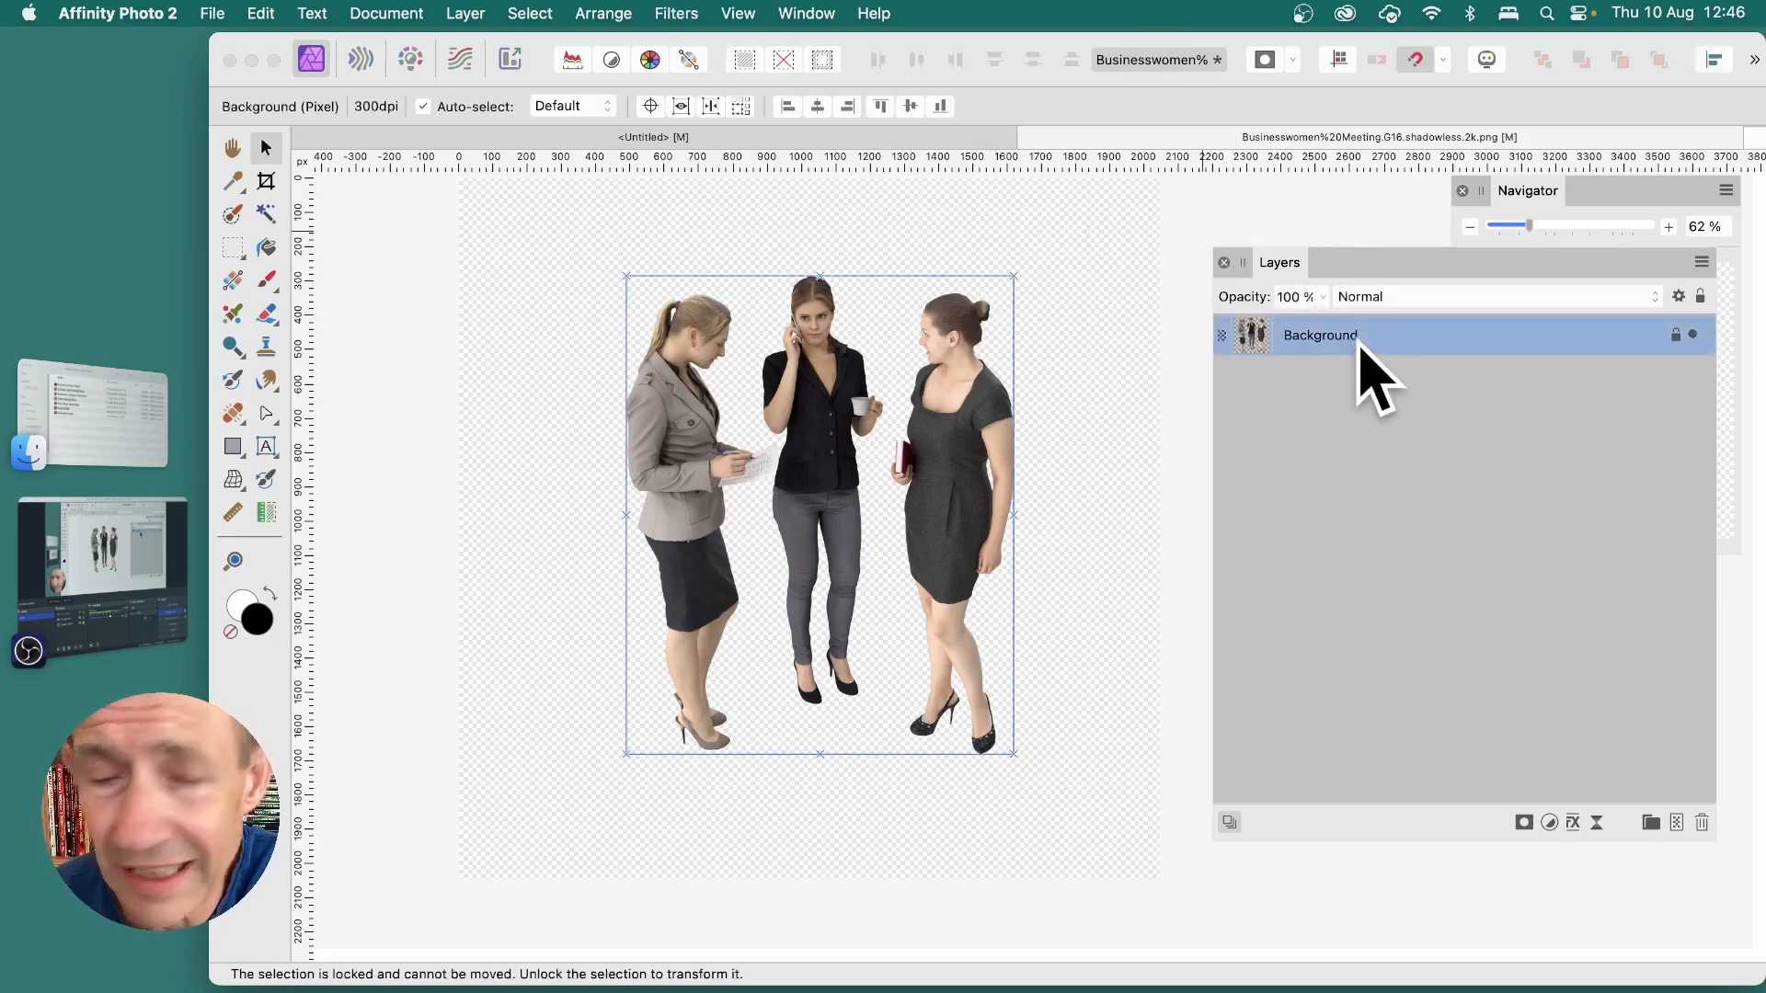
left_click(528, 12)
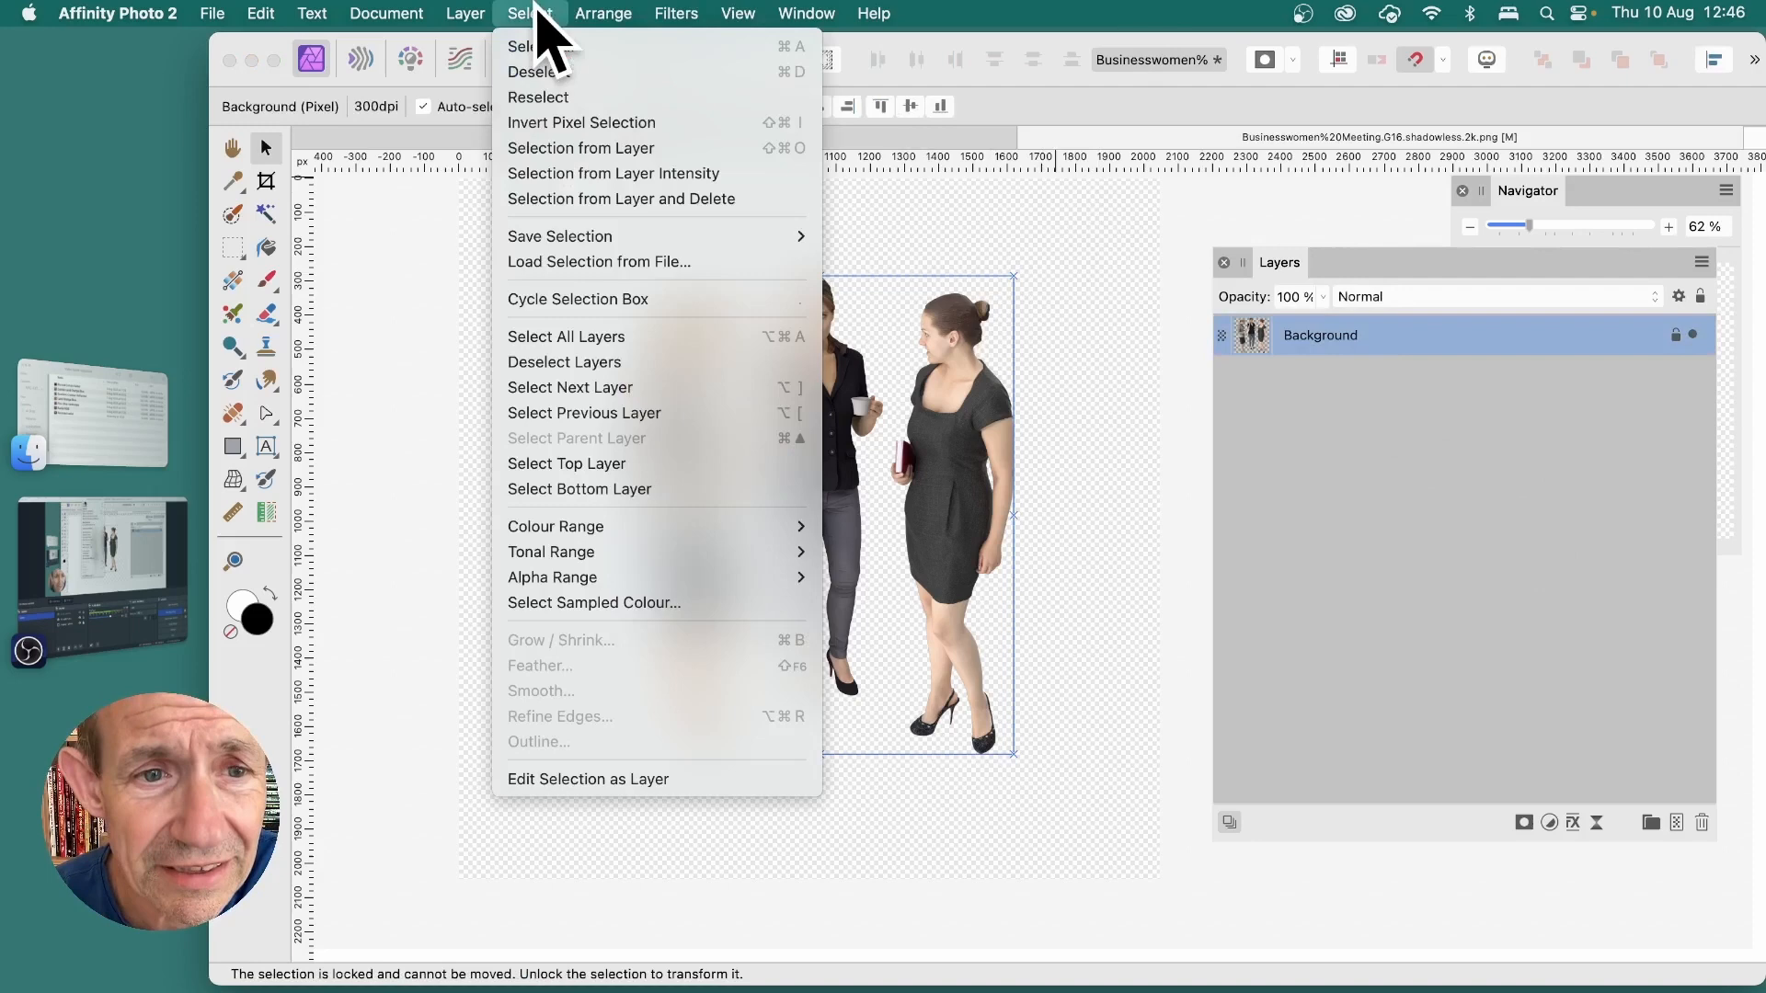
mouse_move(581, 147)
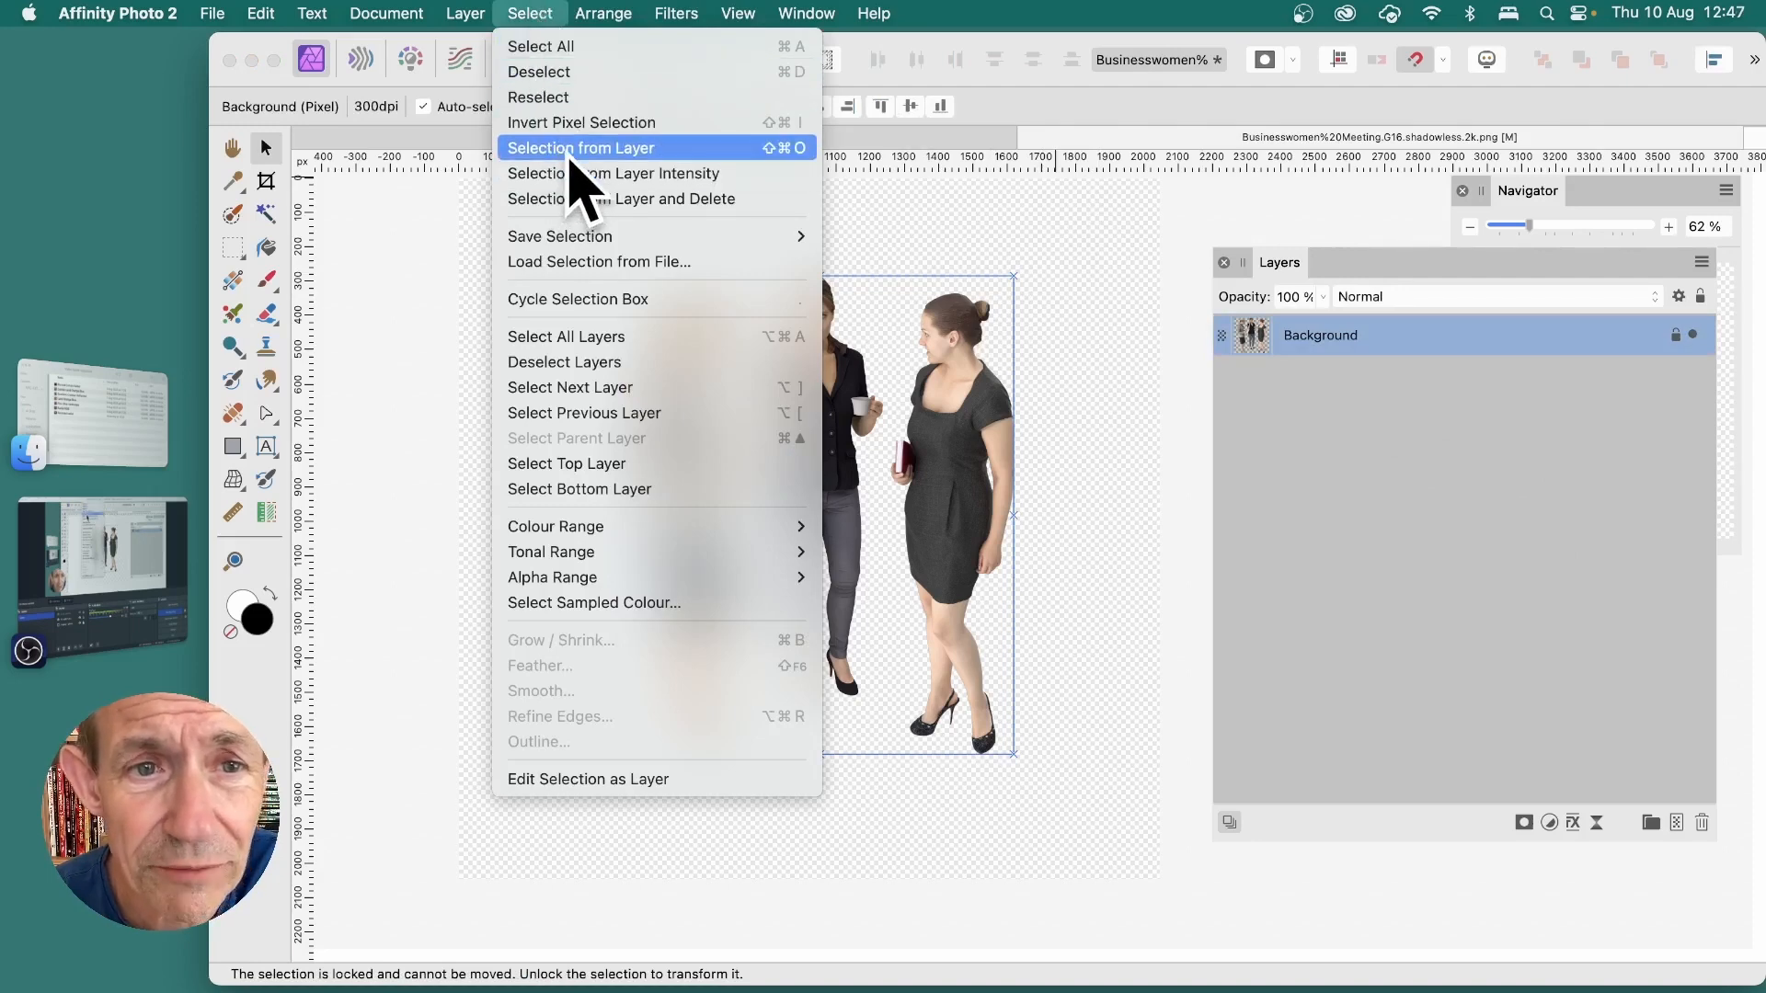
left_click(579, 147)
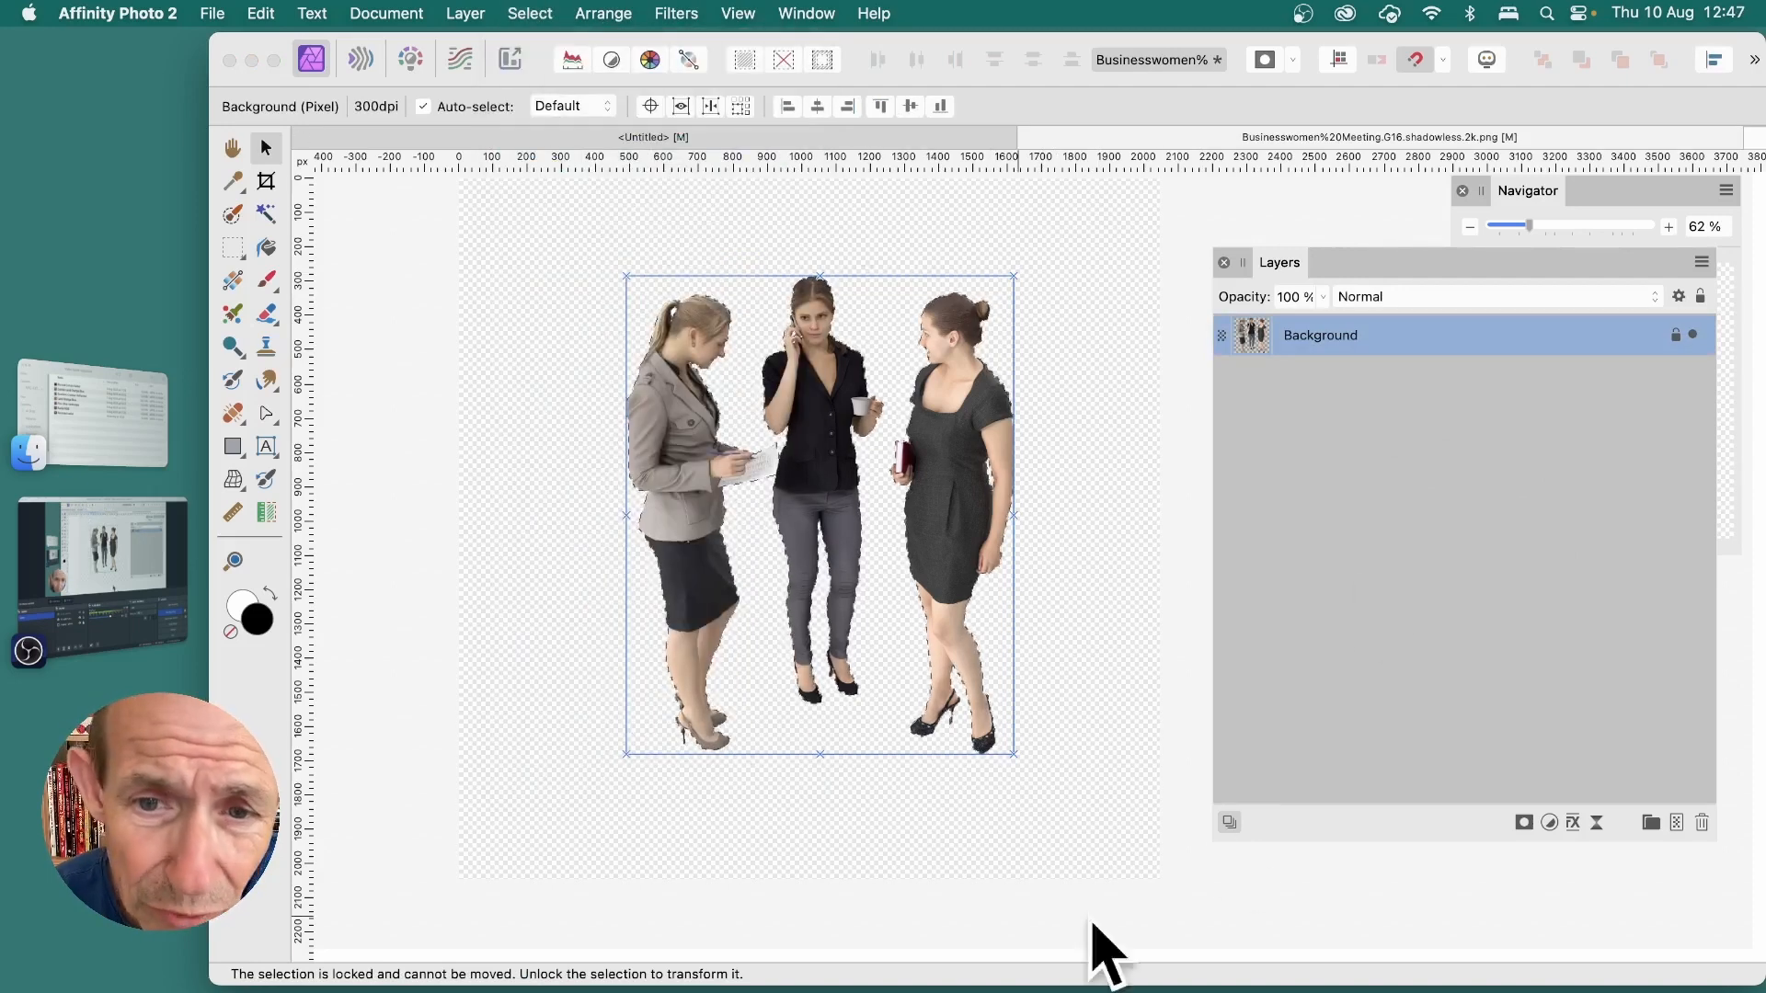
mouse_move(1046, 304)
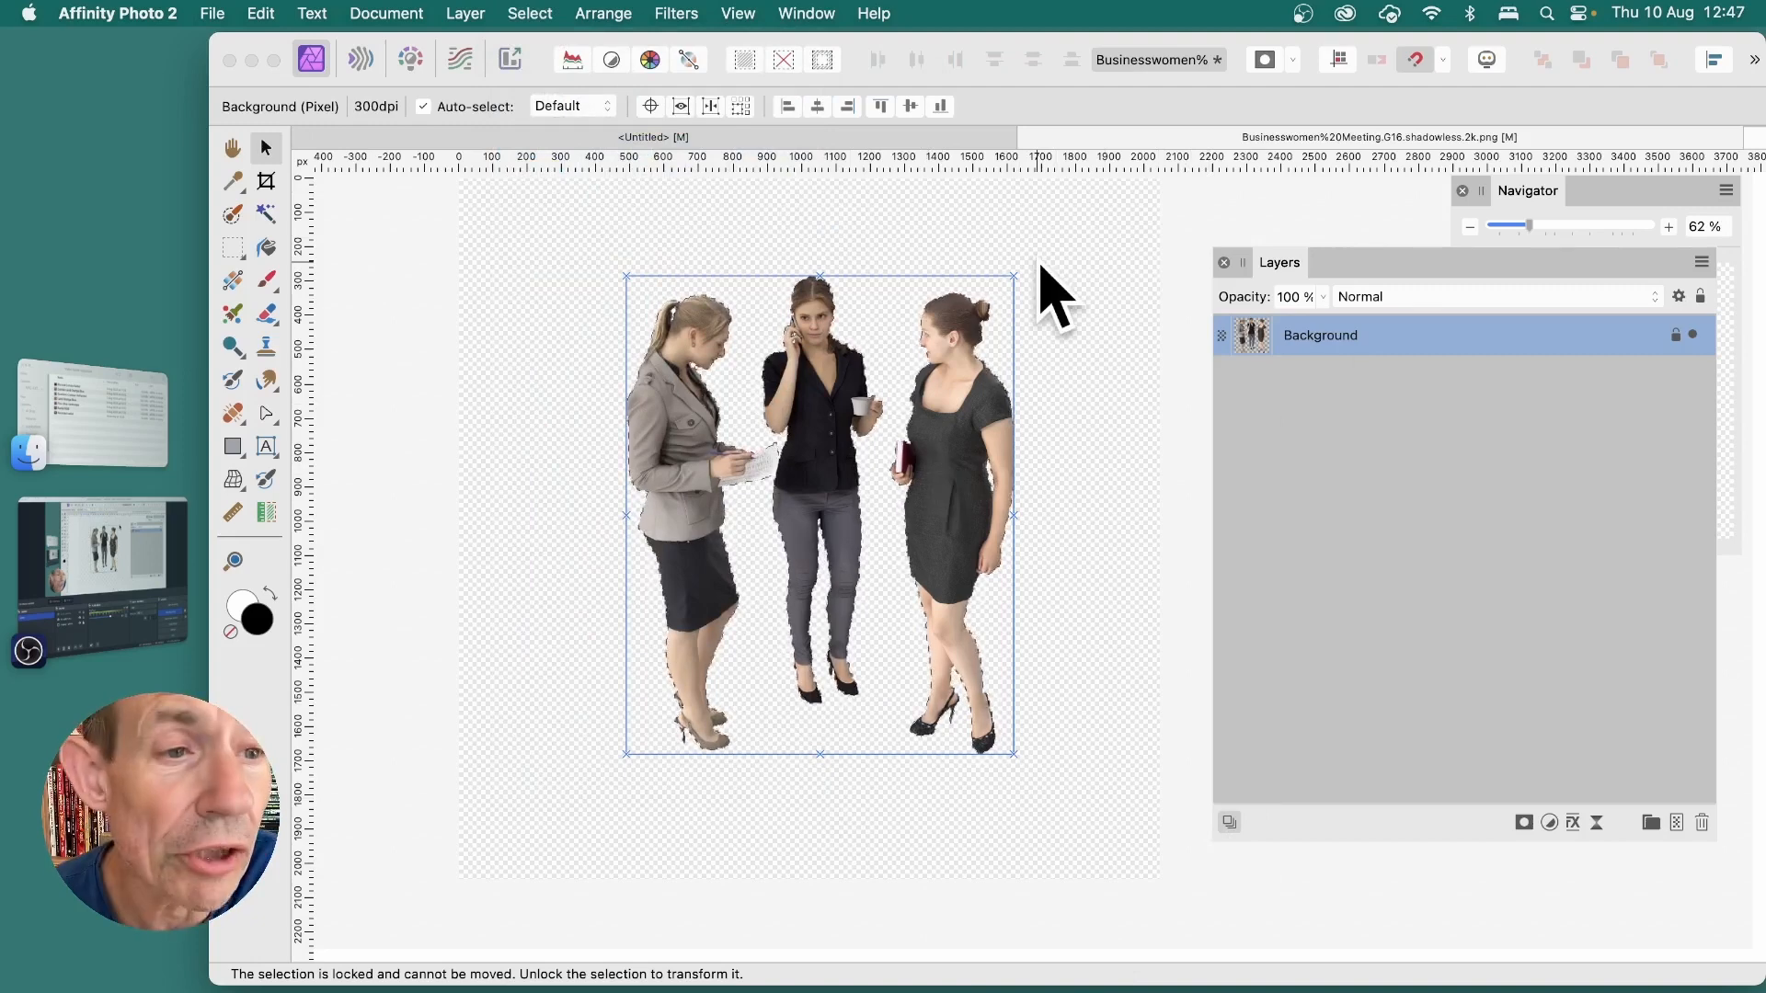
mouse_move(328, 304)
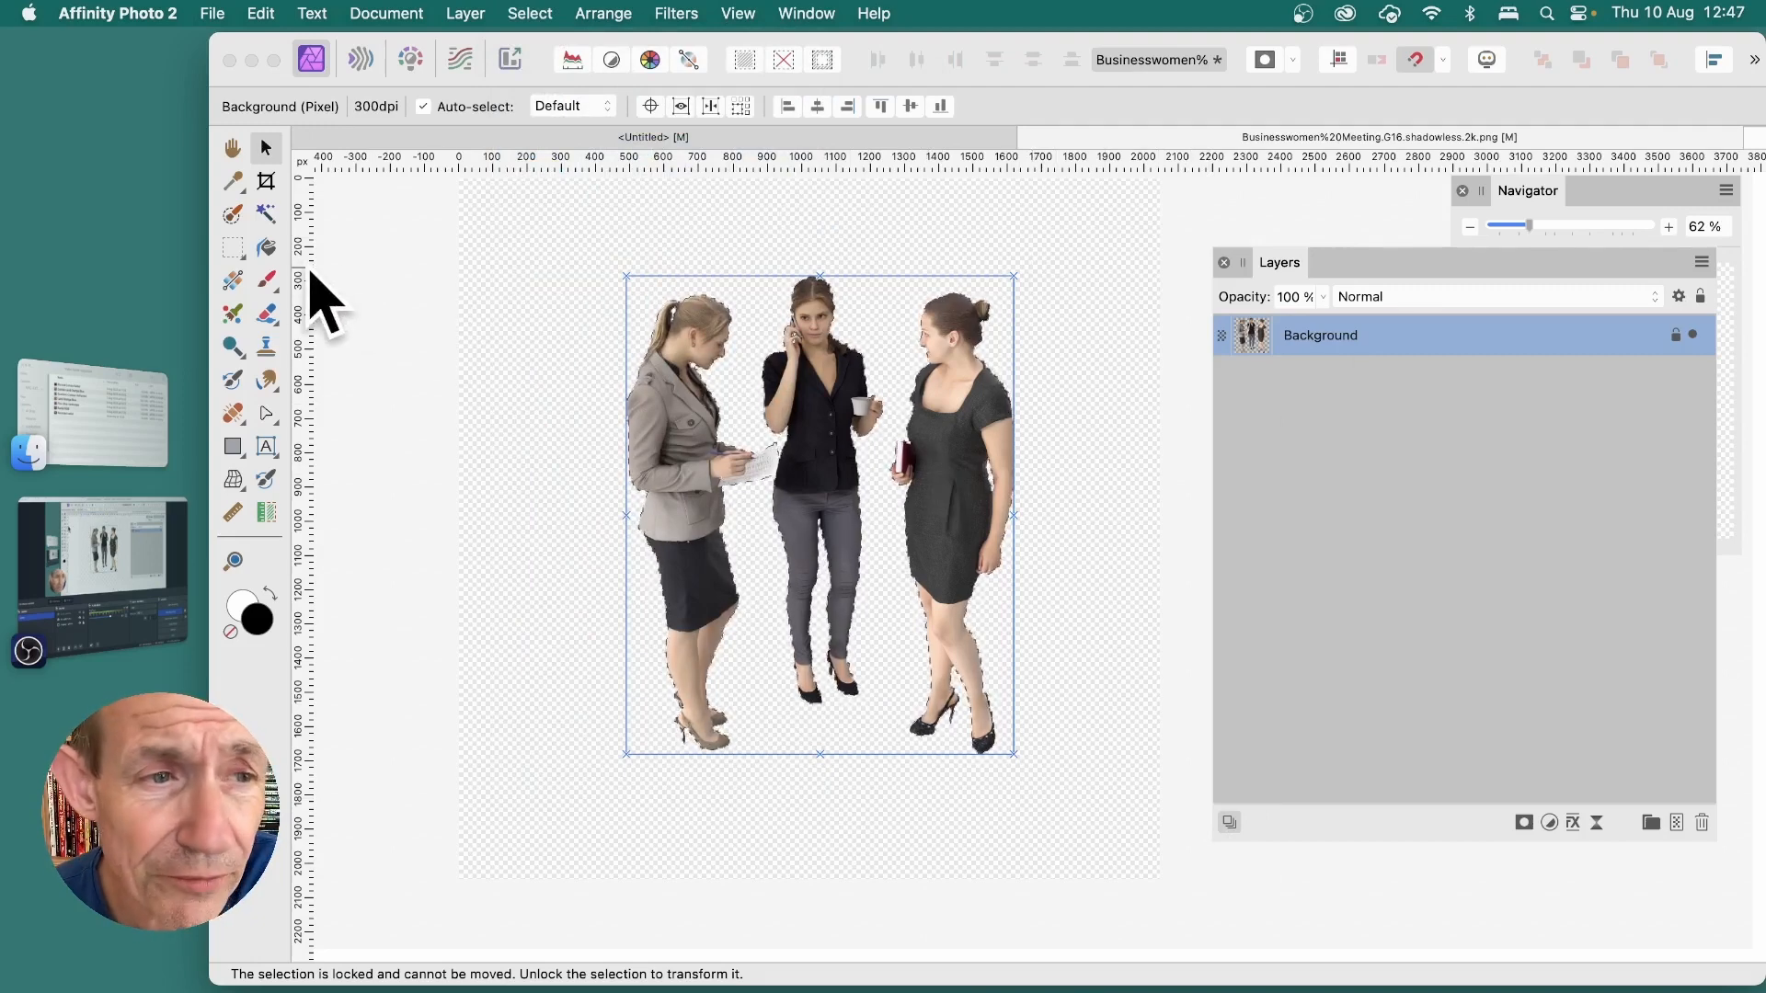
- Flood-fill the selected figures with black to make solid silhouettes
left_click(265, 247)
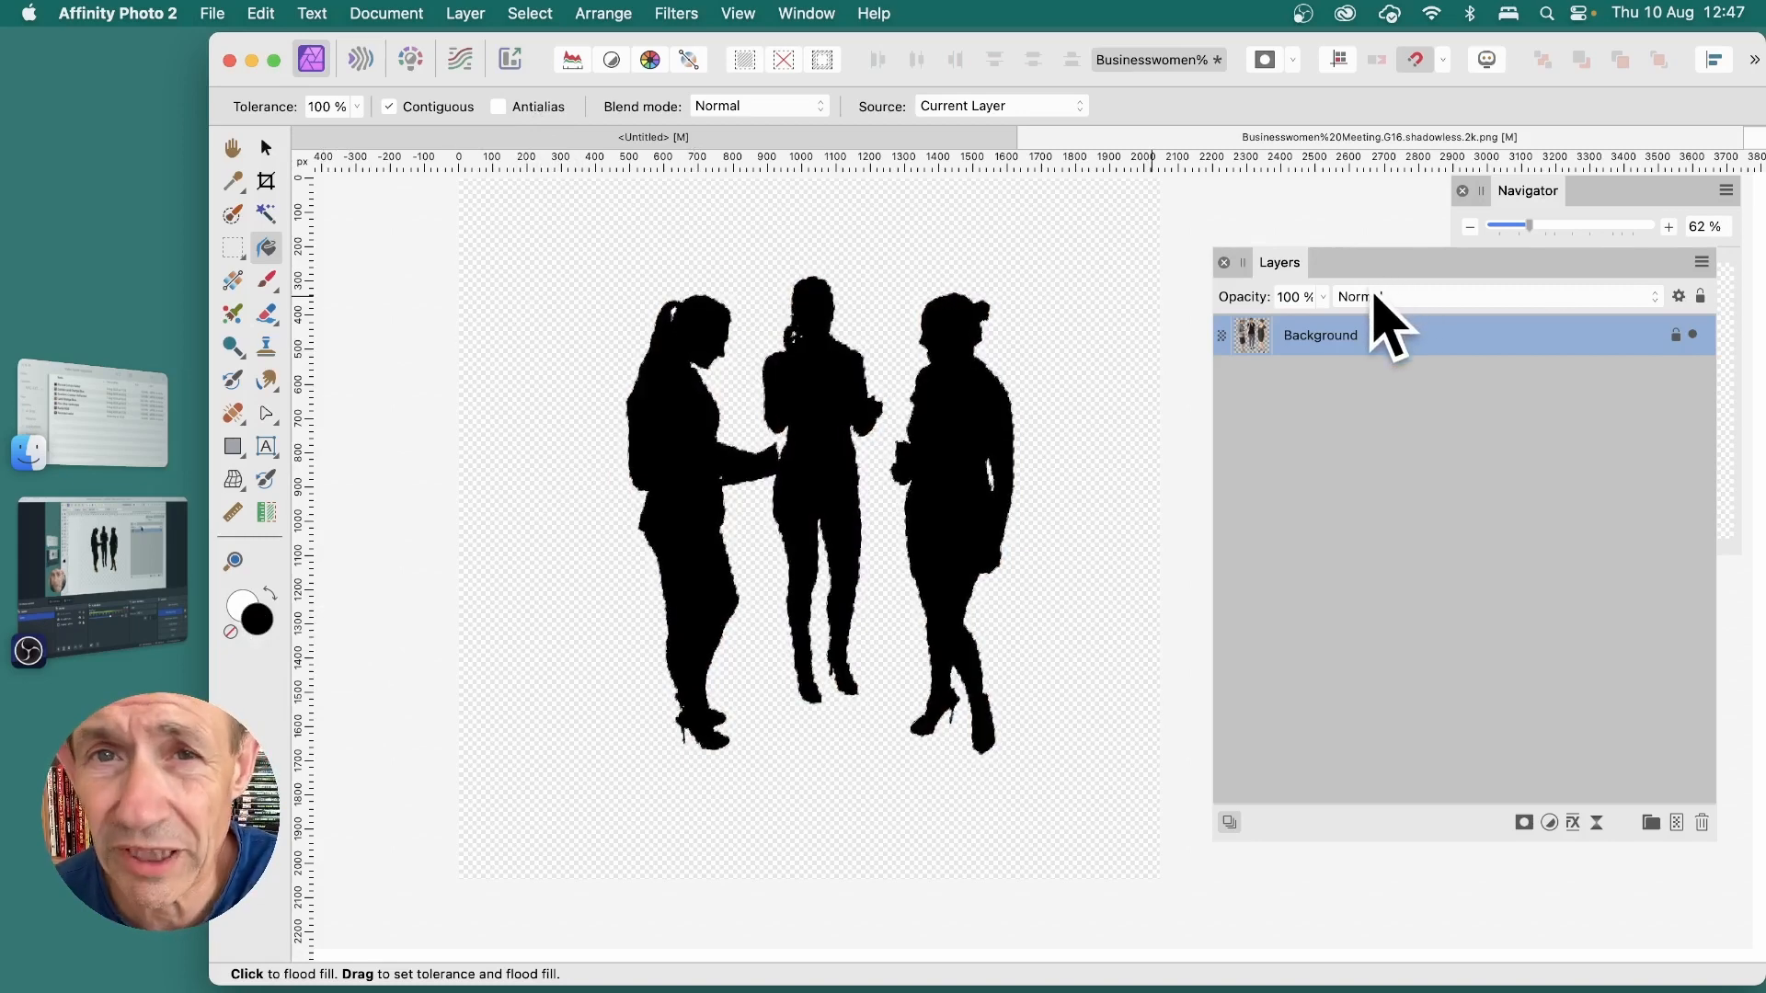
left_click(530, 13)
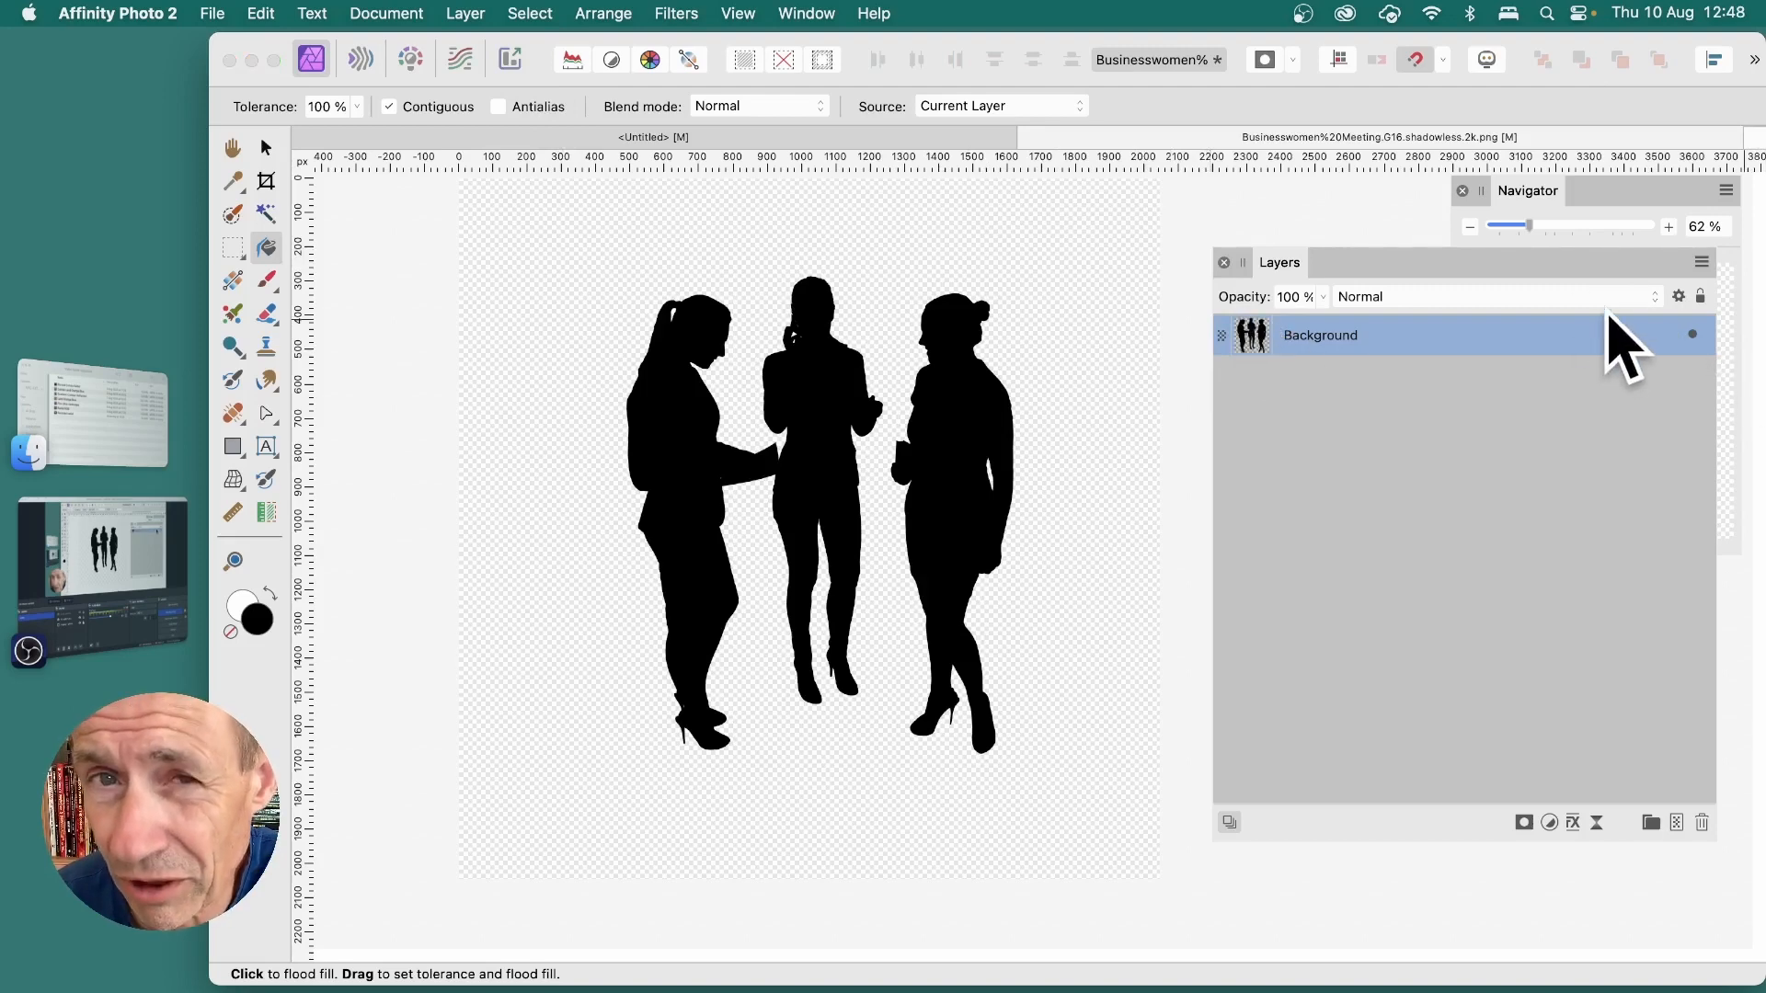
- Duplicate the silhouette layer by Cmd-dragging, then target the lower Background copy
left_click(265, 147)
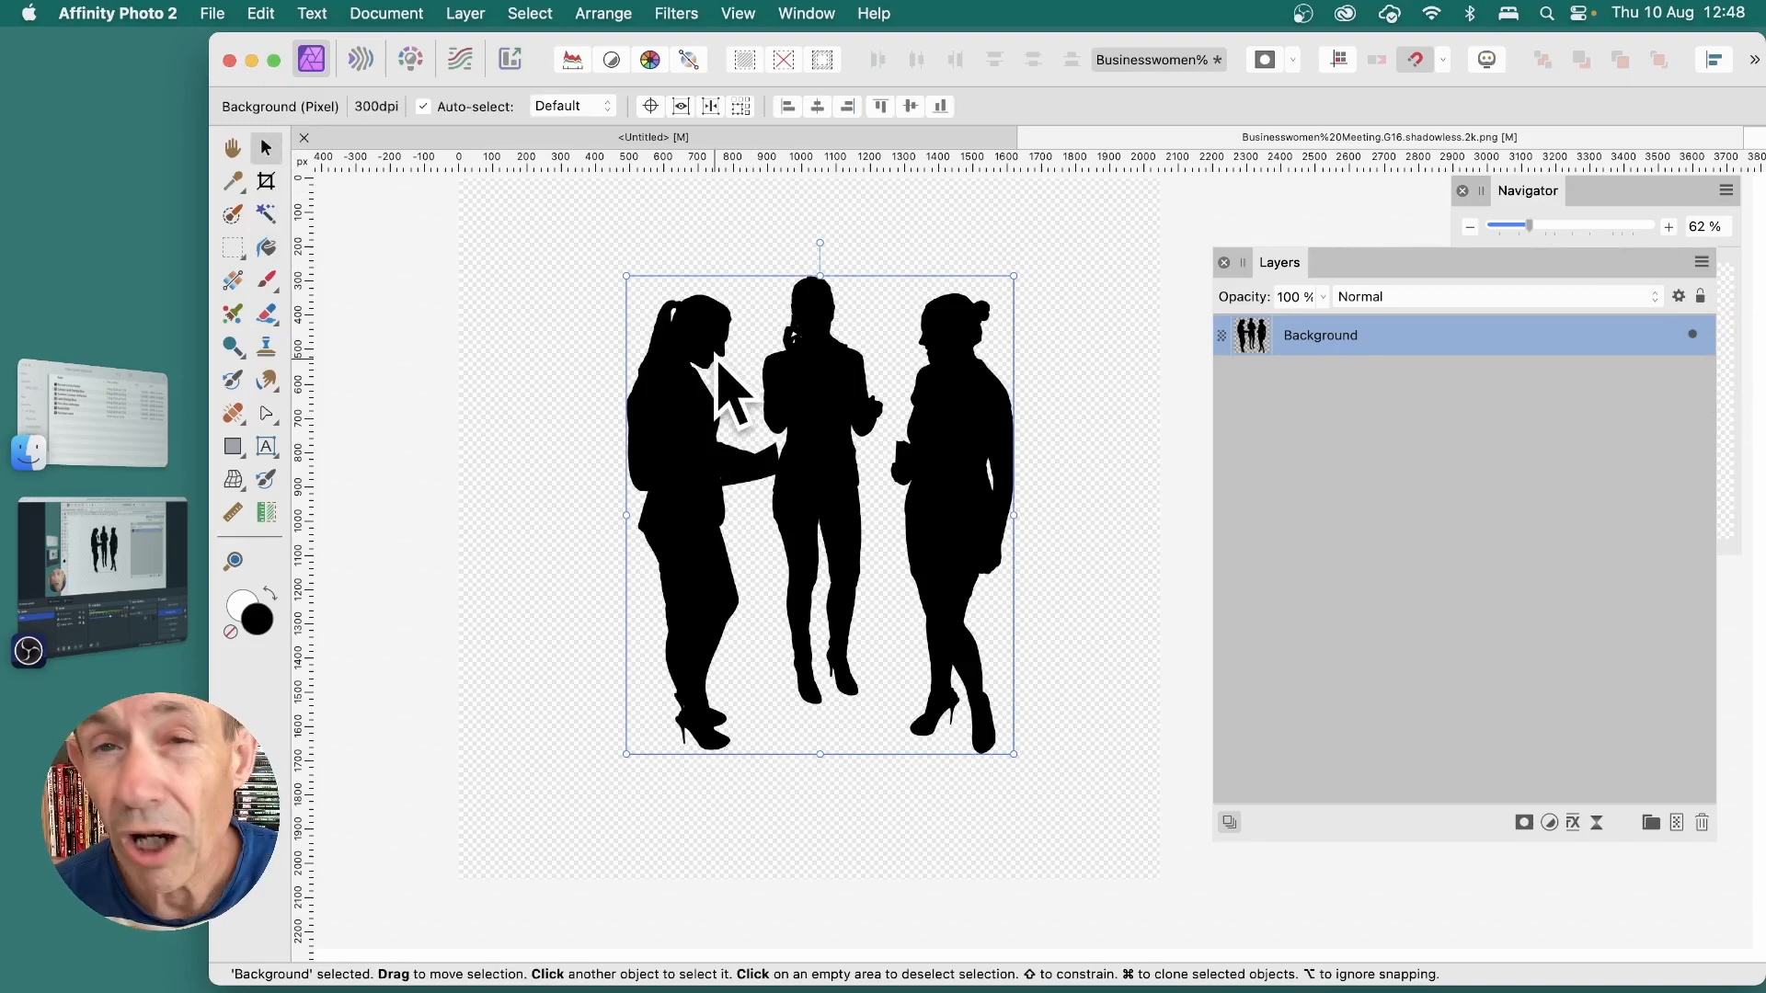
mouse_move(850, 423)
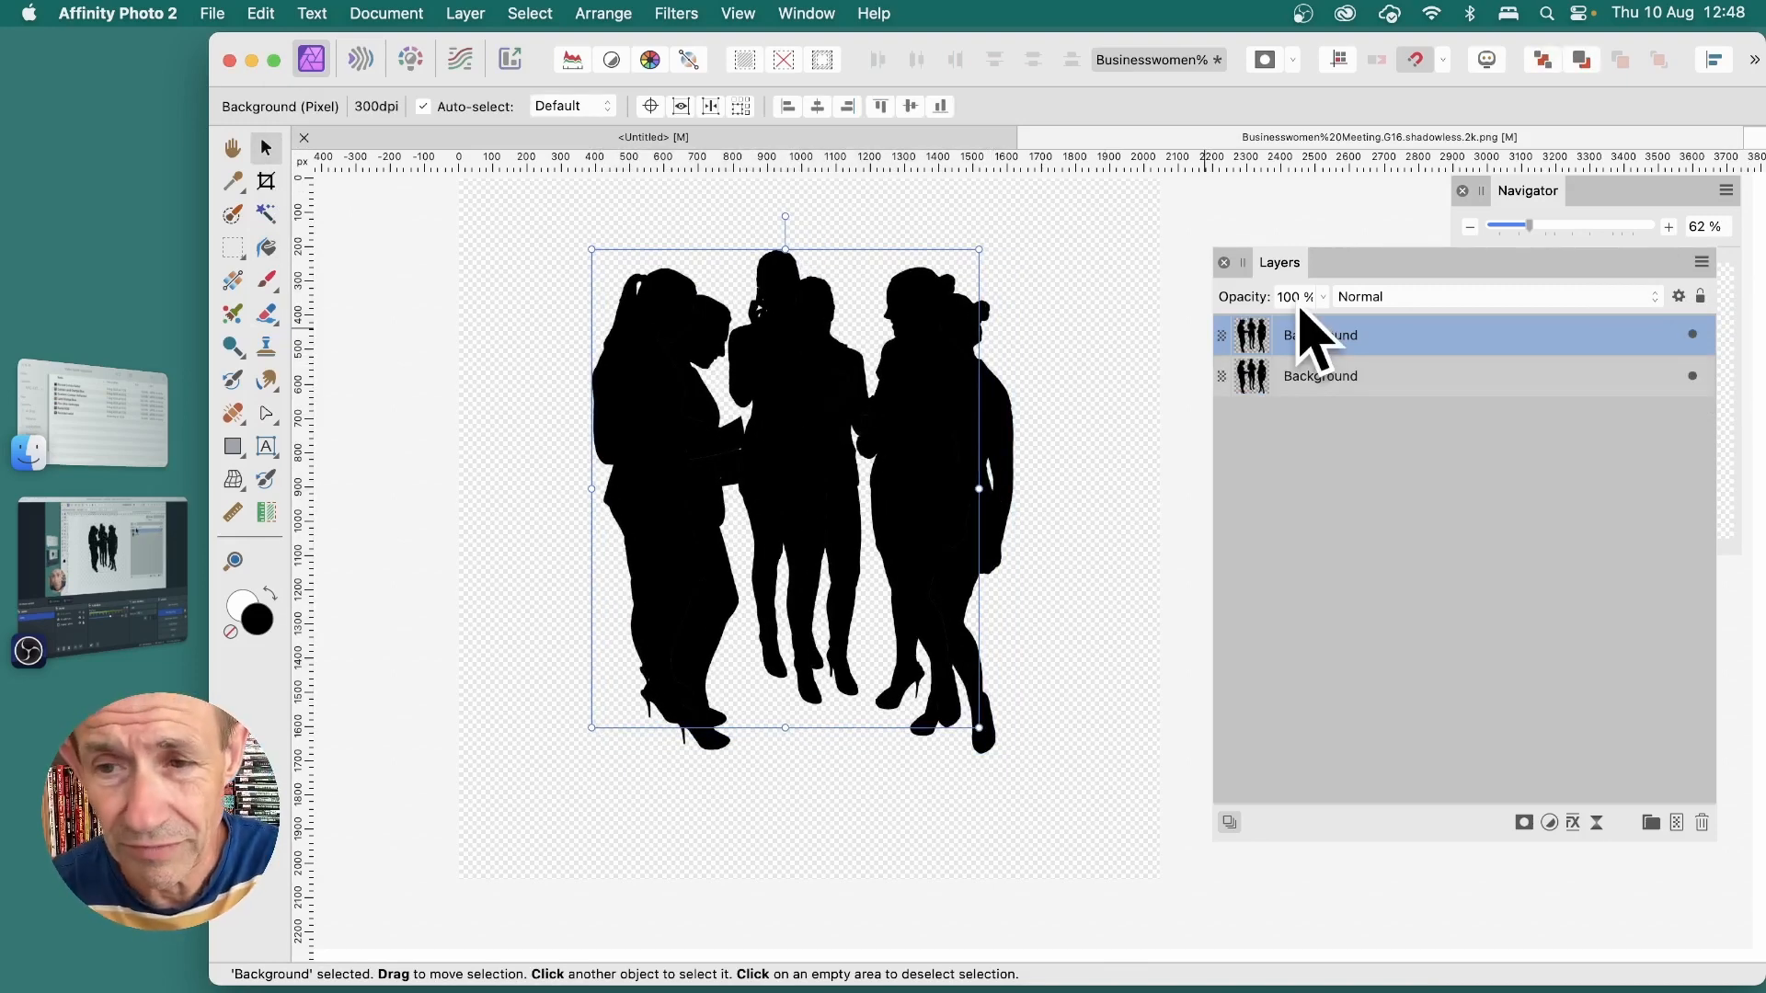
left_click(1352, 375)
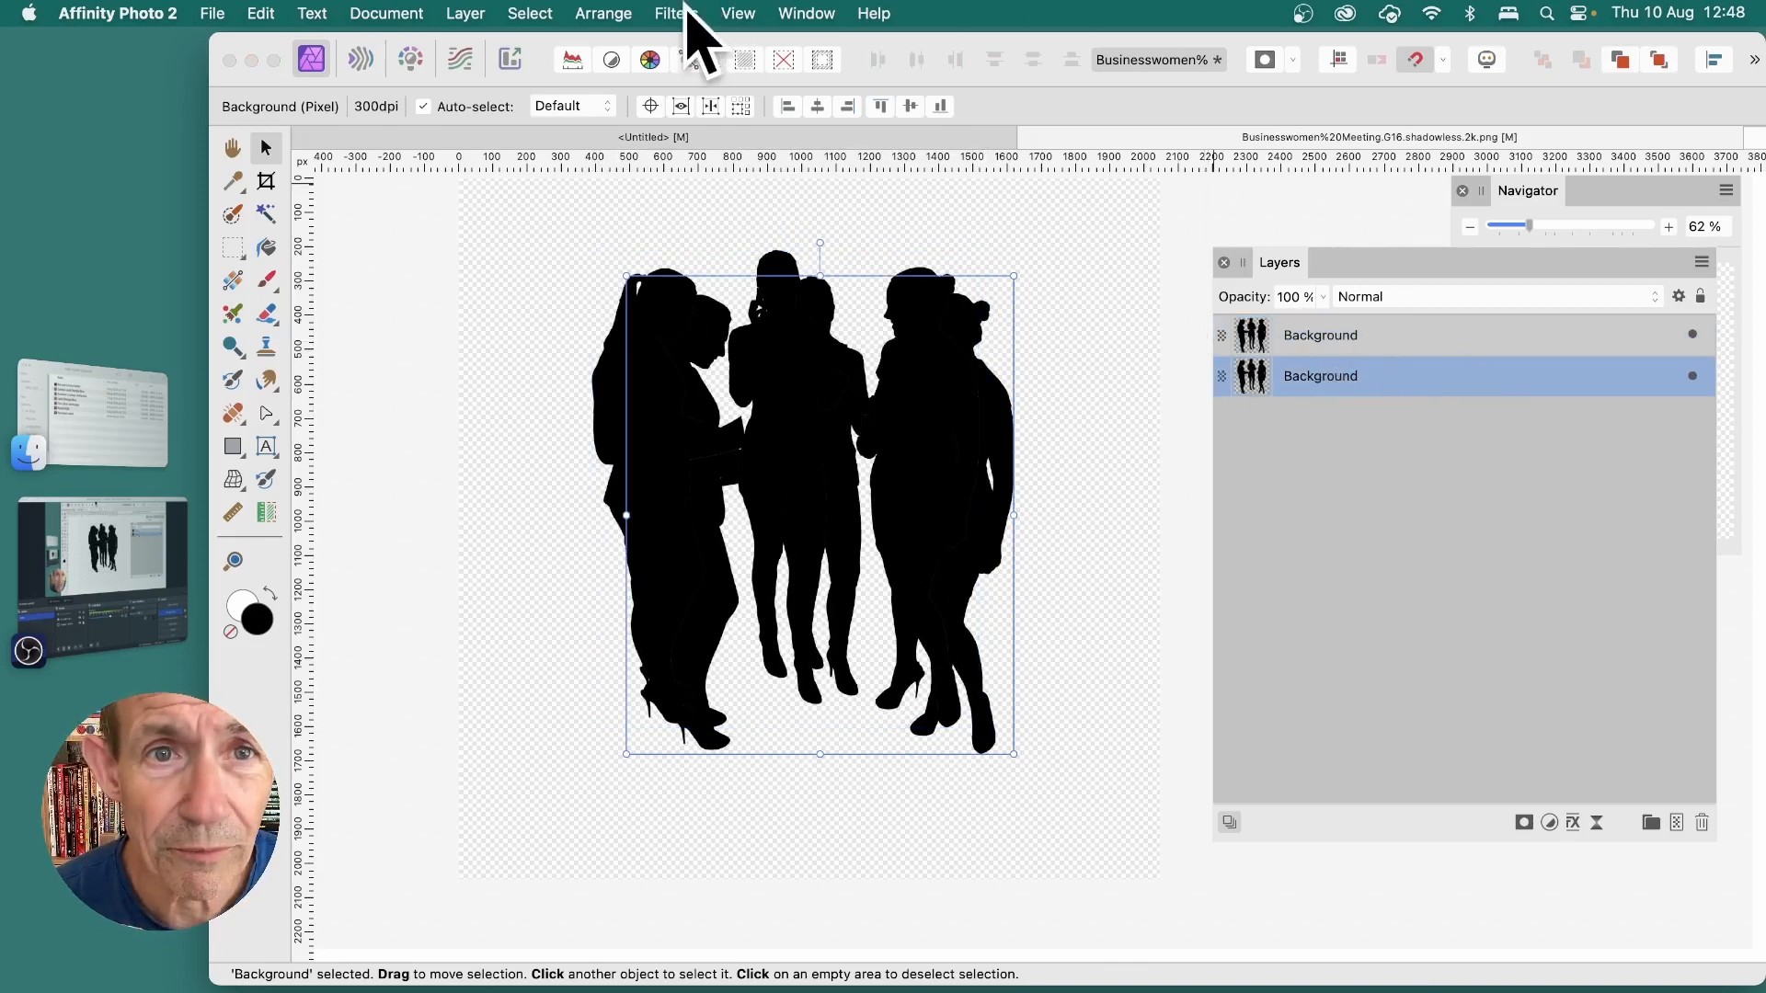
- Apply a 46 px Gaussian Blur to the lower copy as a soft shadow
left_click(675, 13)
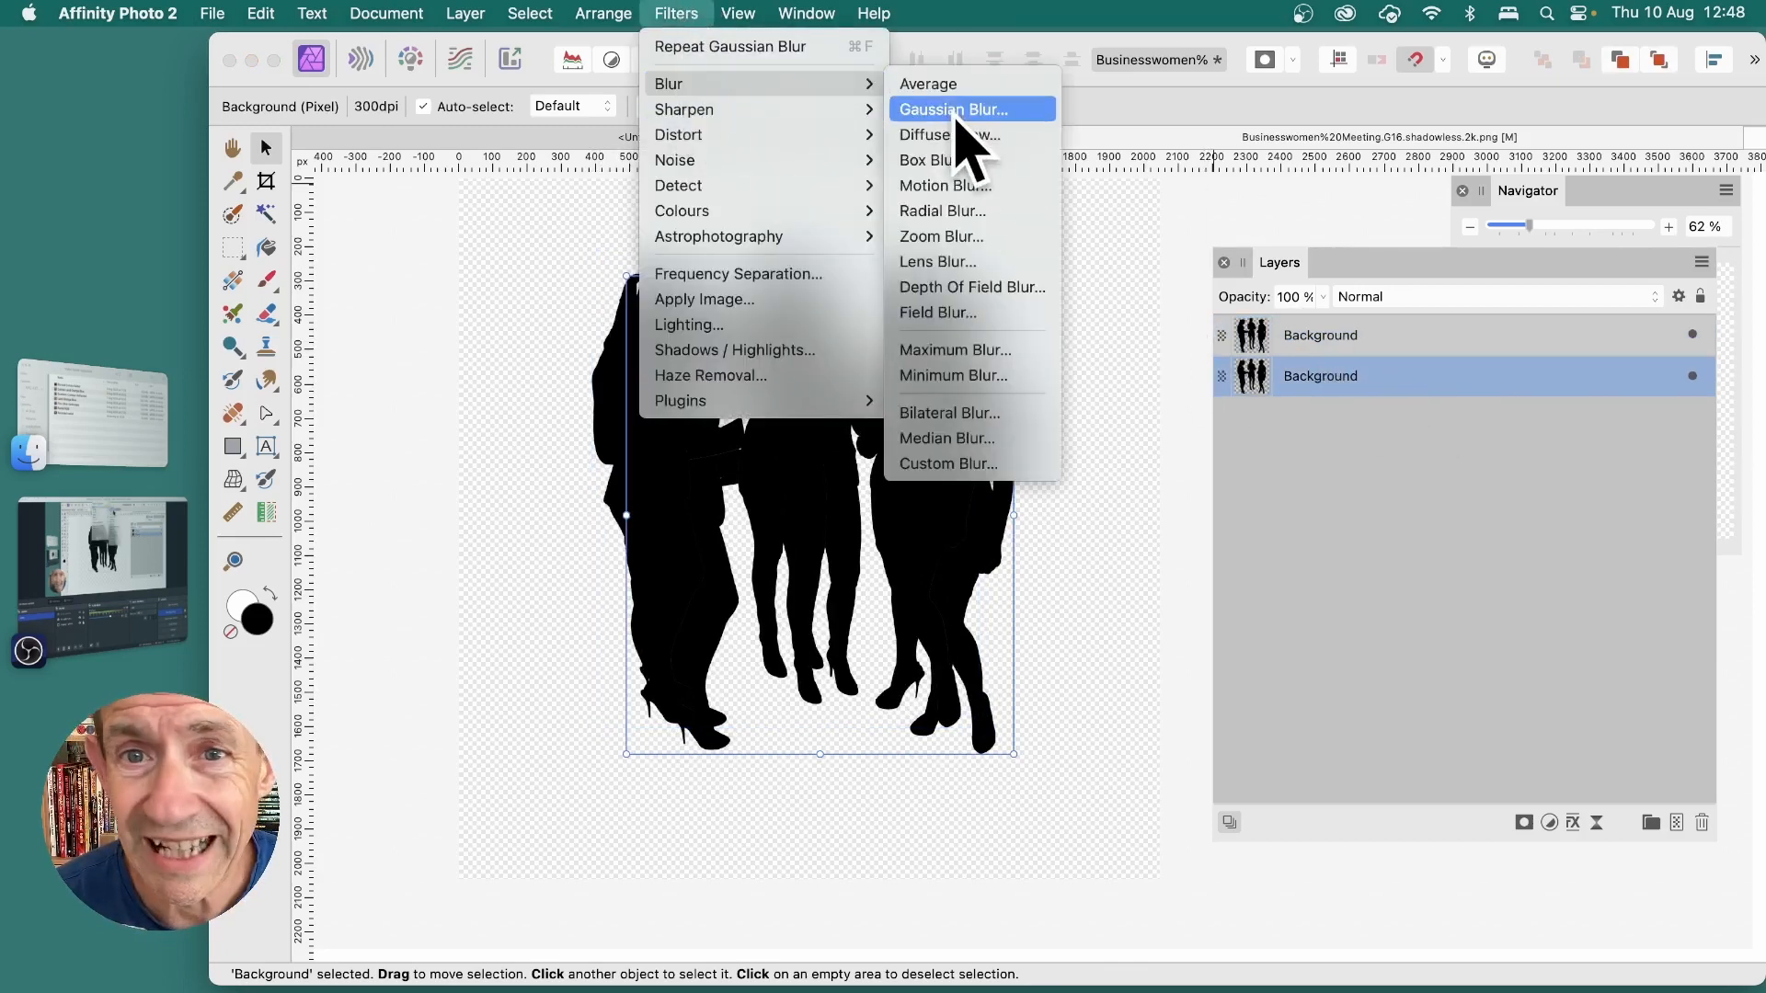
left_click(962, 108)
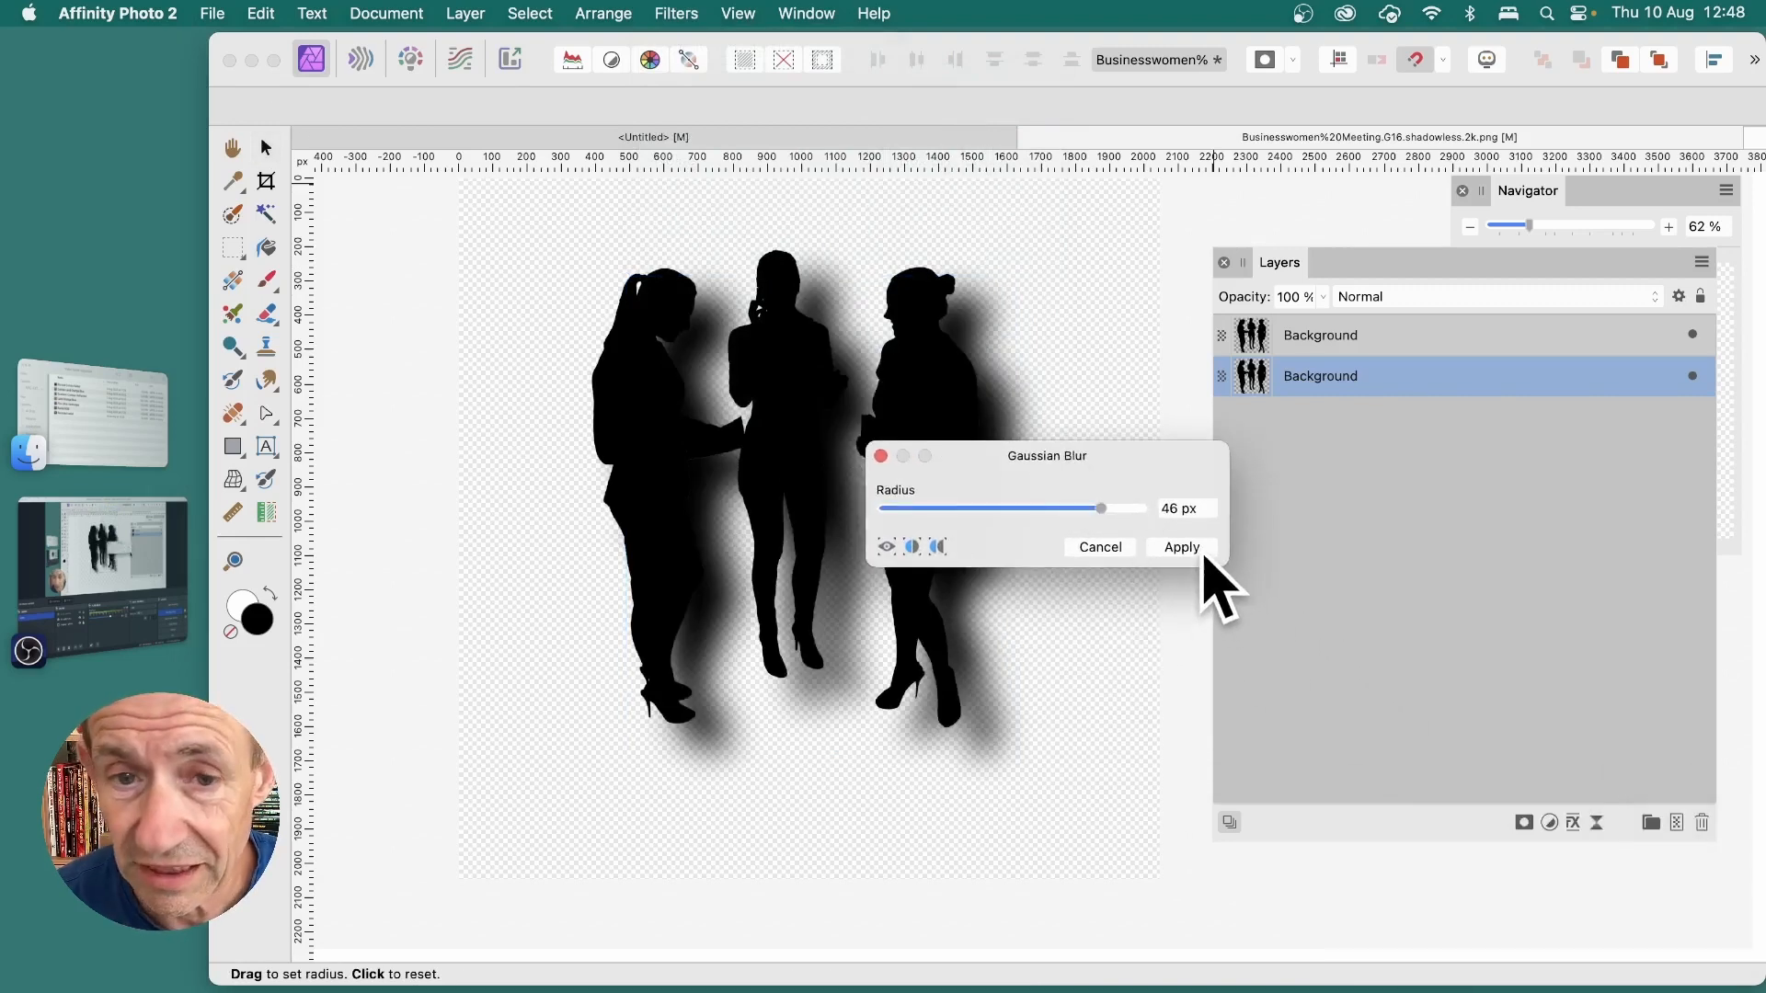
left_click(1181, 548)
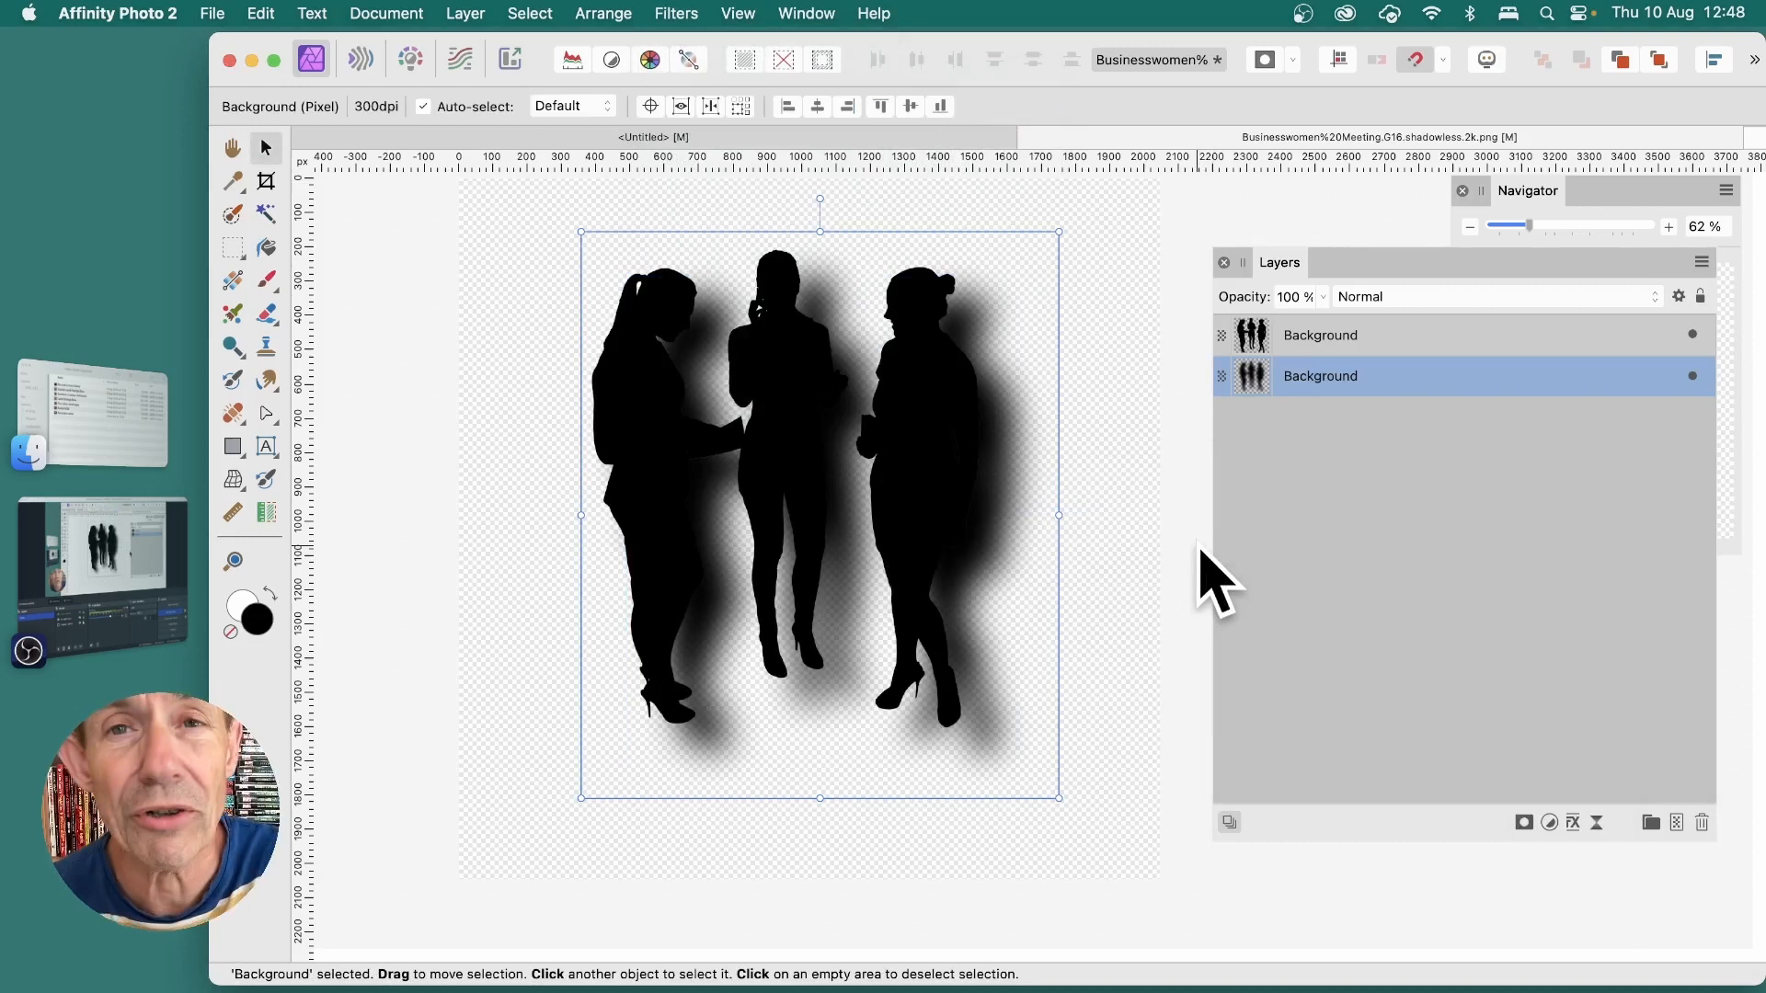